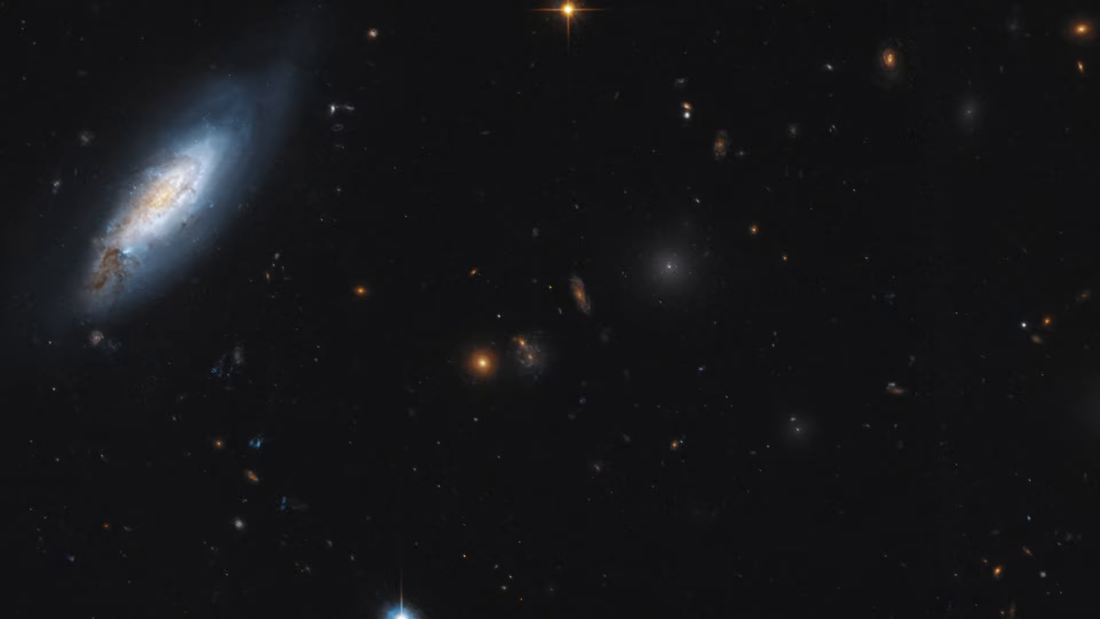
pyautogui.scroll(-3)
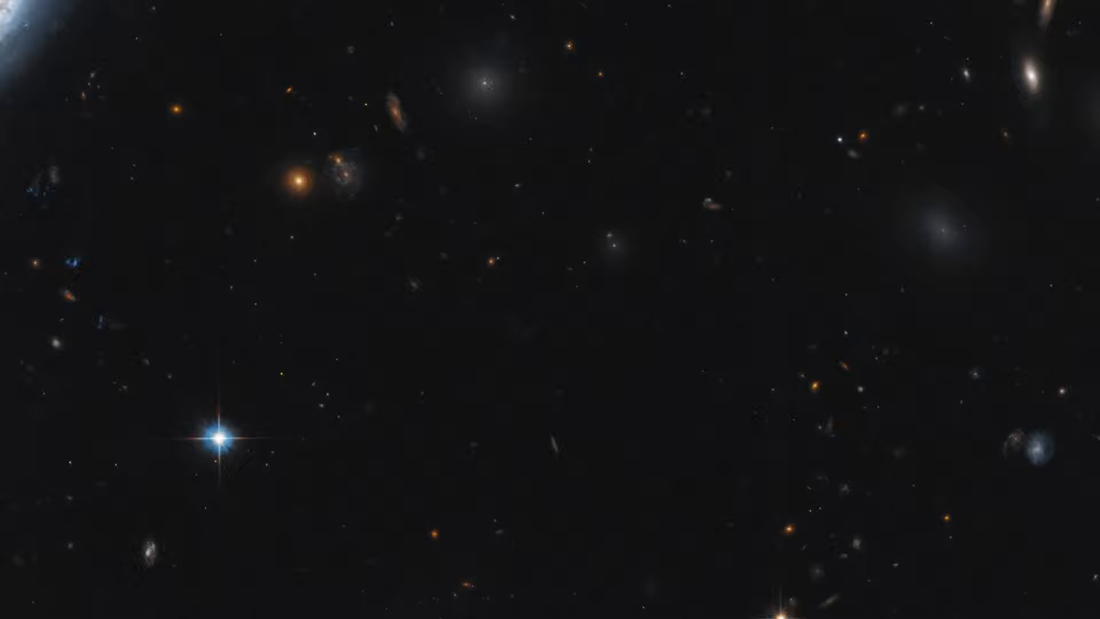